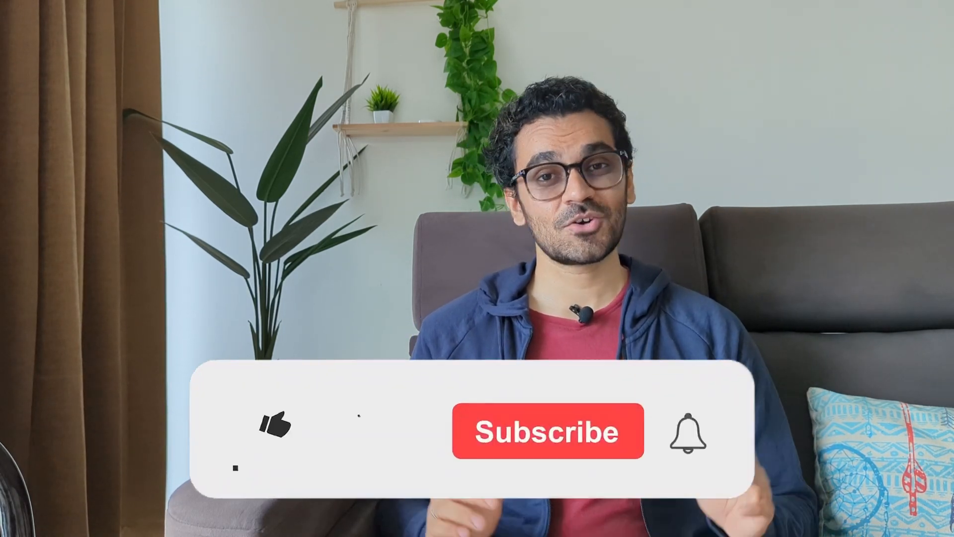
click(274, 424)
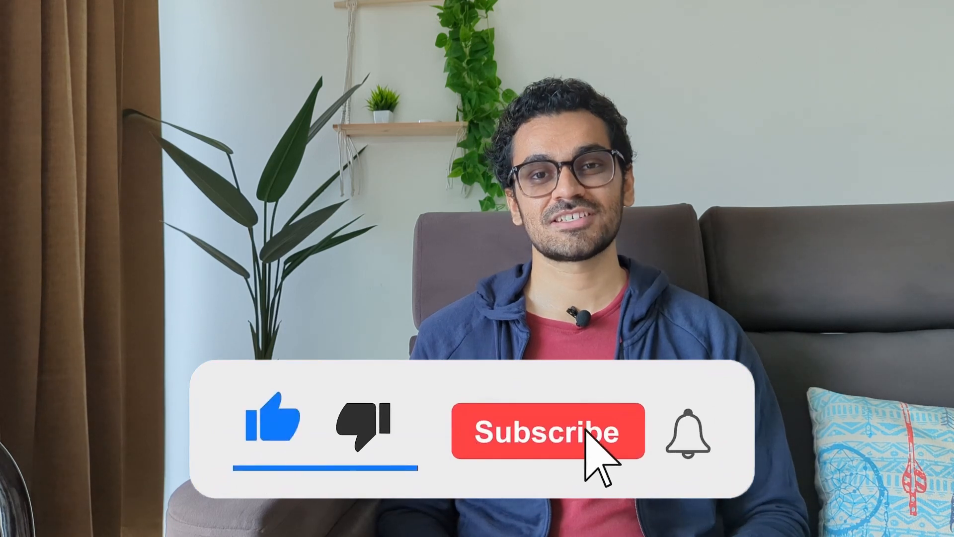
click(543, 432)
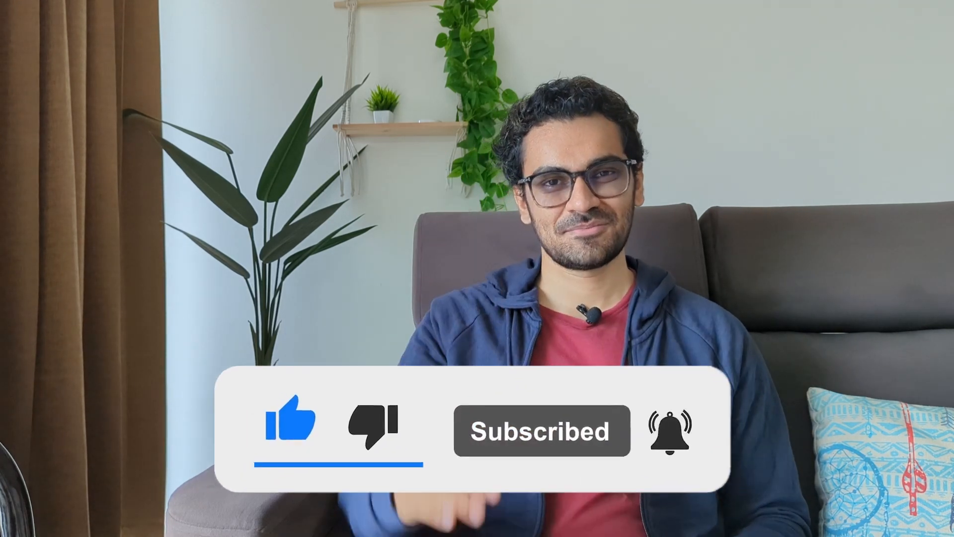